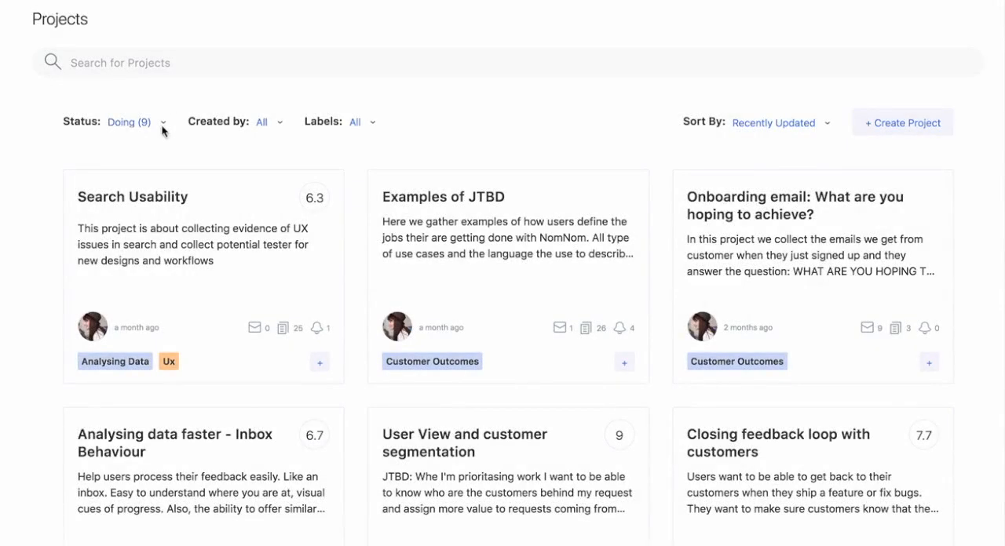
Step: Filter the Projects list from Doing to show only To Do projects
click(129, 123)
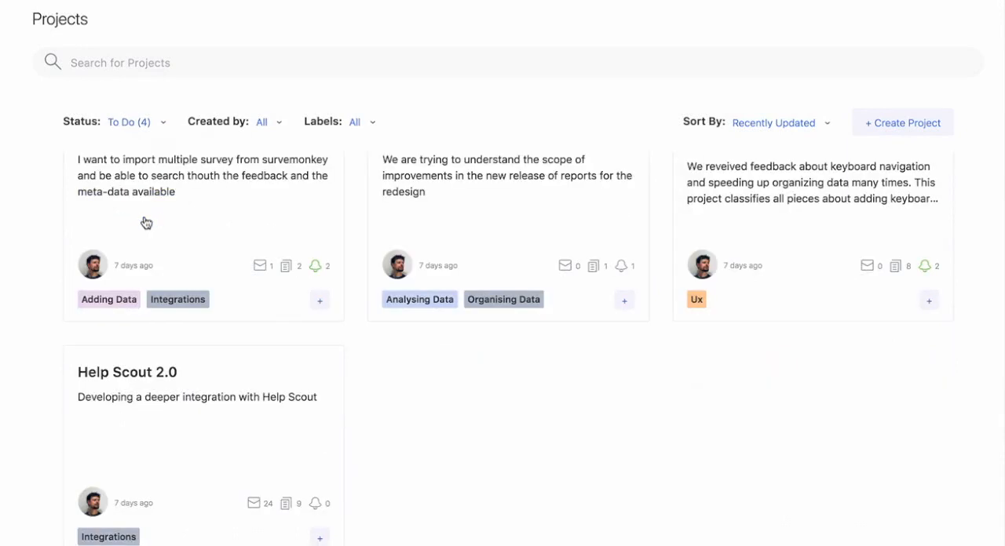
click(267, 123)
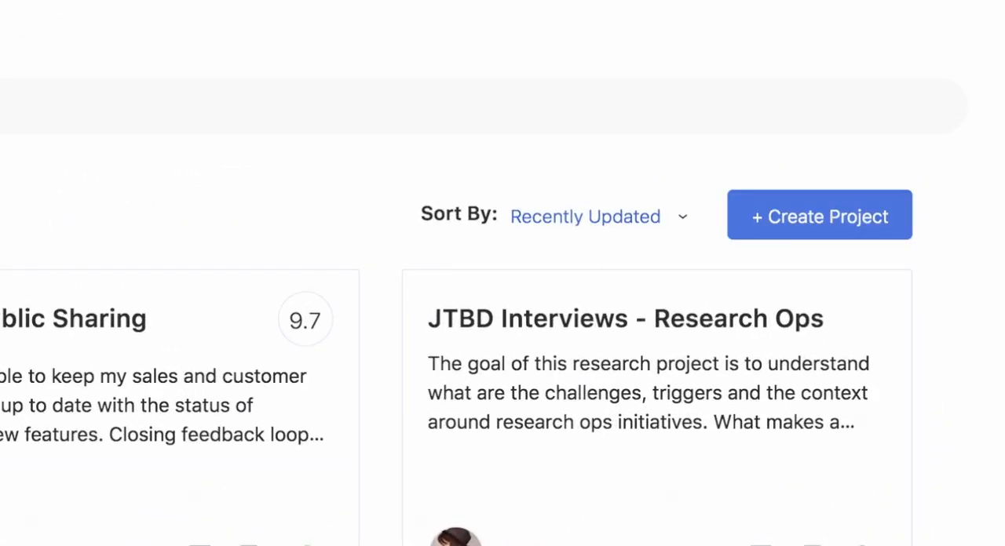
Step: Start a new project titled 'New persona' from the Projects list
click(820, 213)
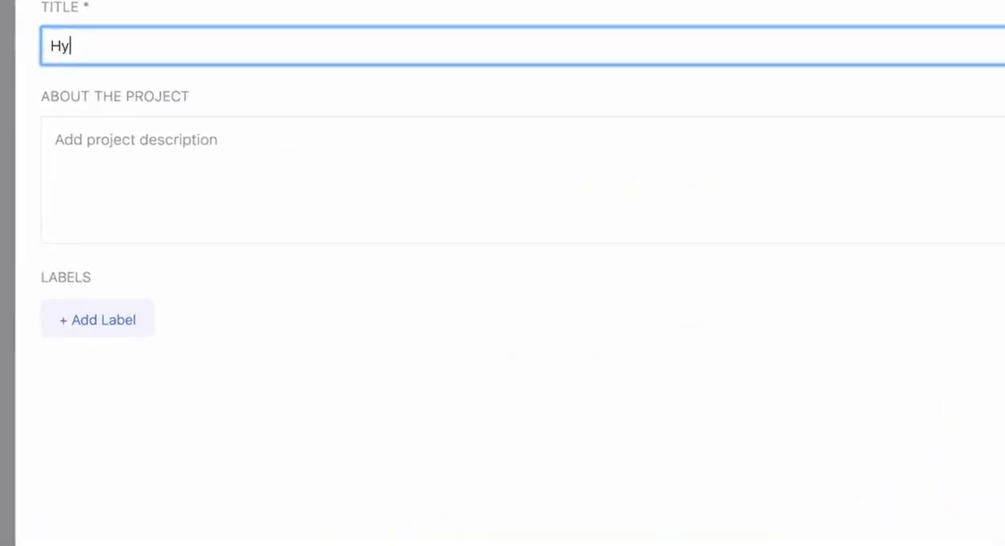
text(New persona)
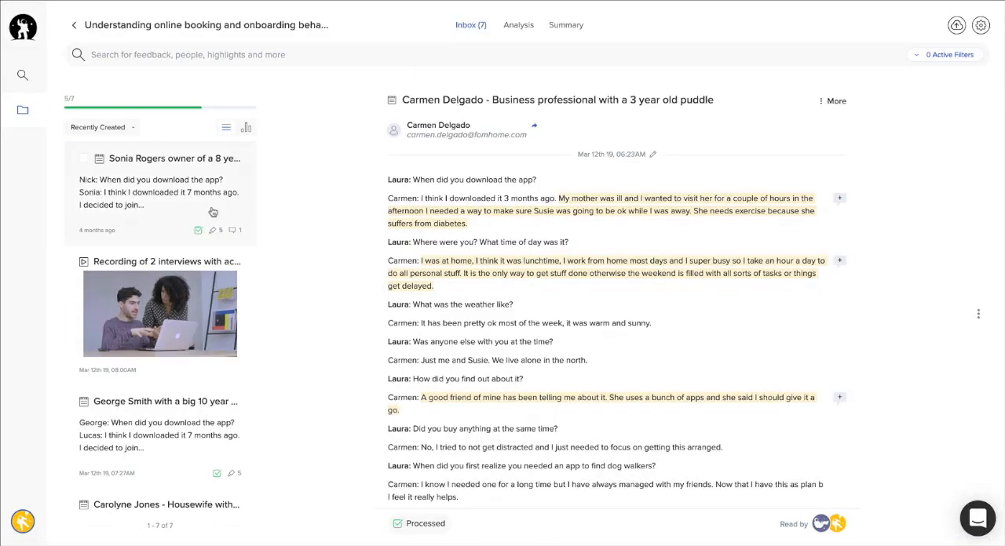
click(160, 314)
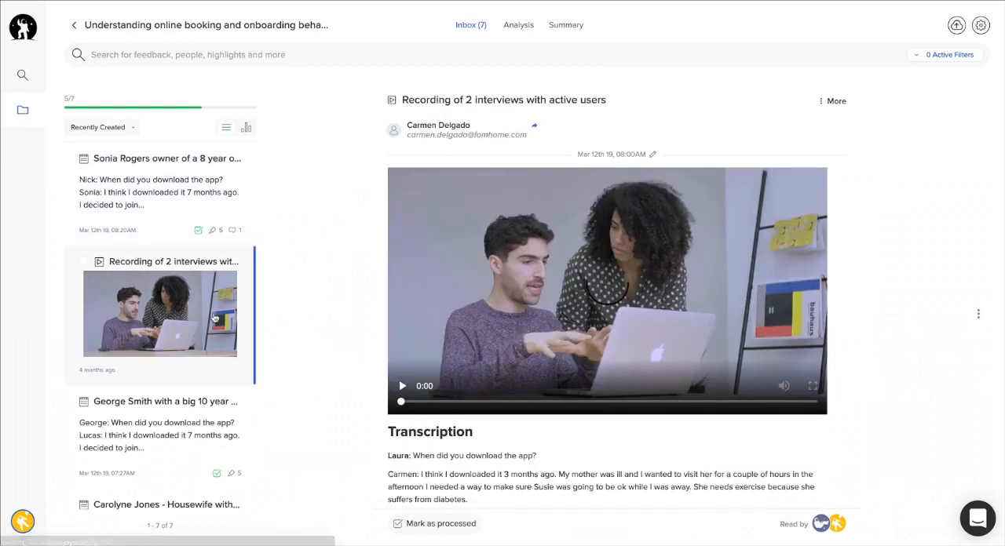
click(157, 422)
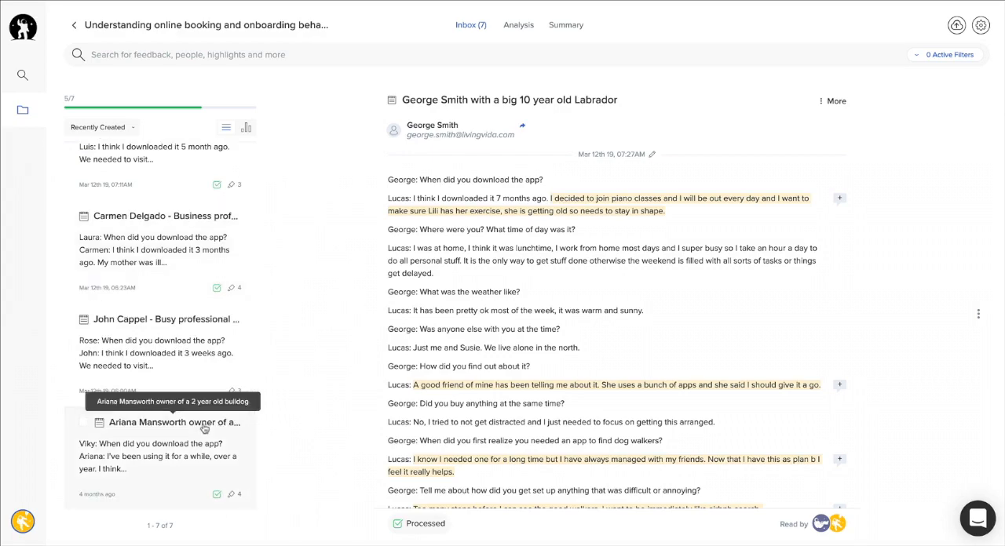
click(980, 25)
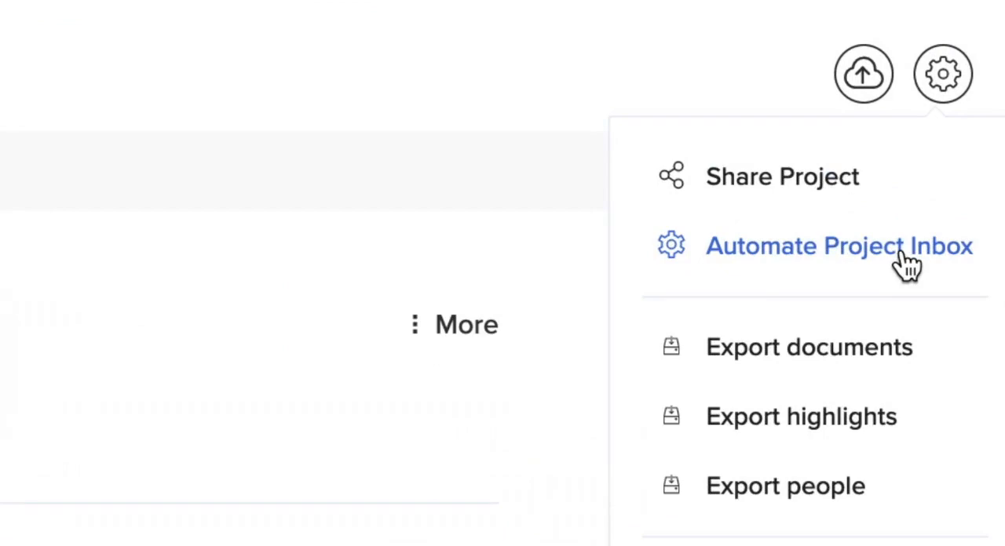
Step: Set an inbox automation trigger for documents with content like 'app' and preview matches
click(842, 245)
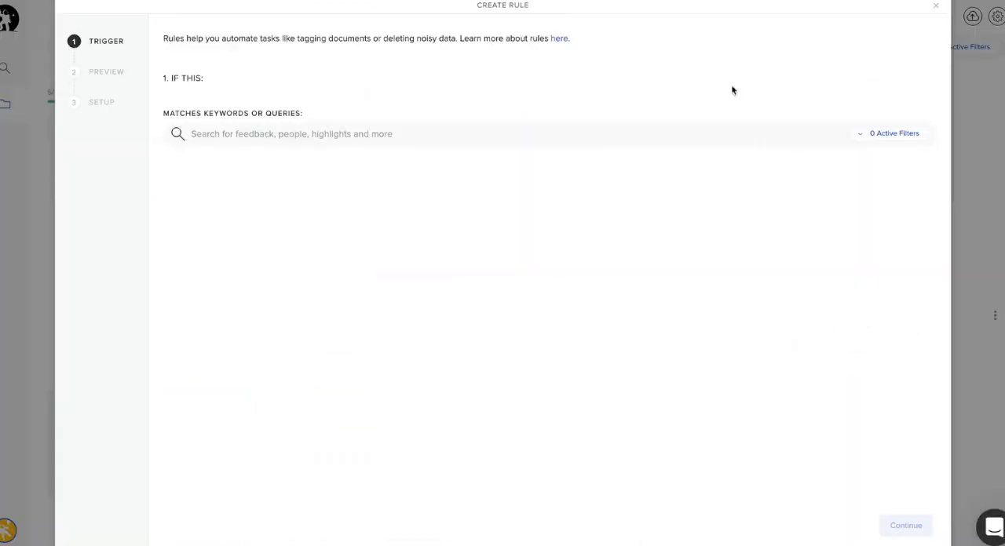
click(292, 133)
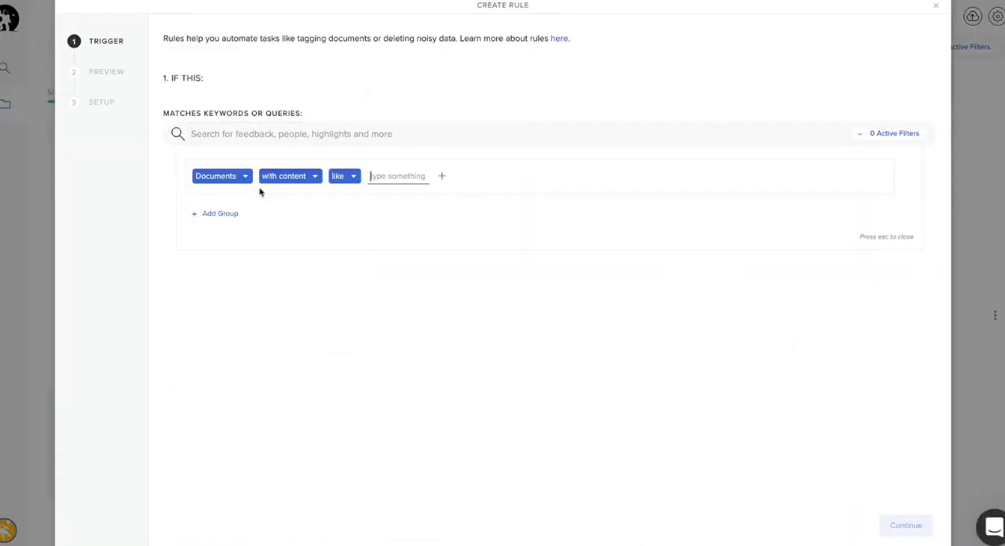
text(app)
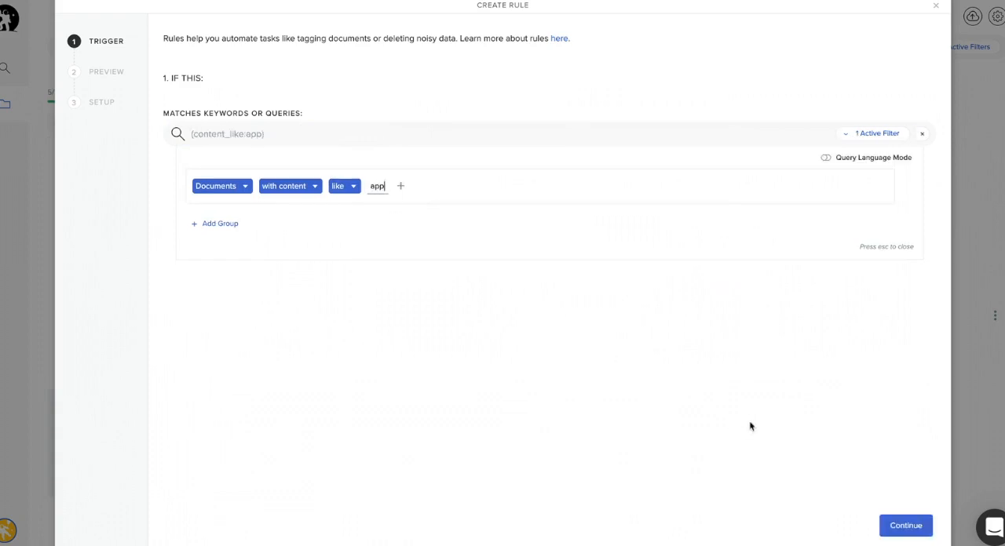
click(904, 525)
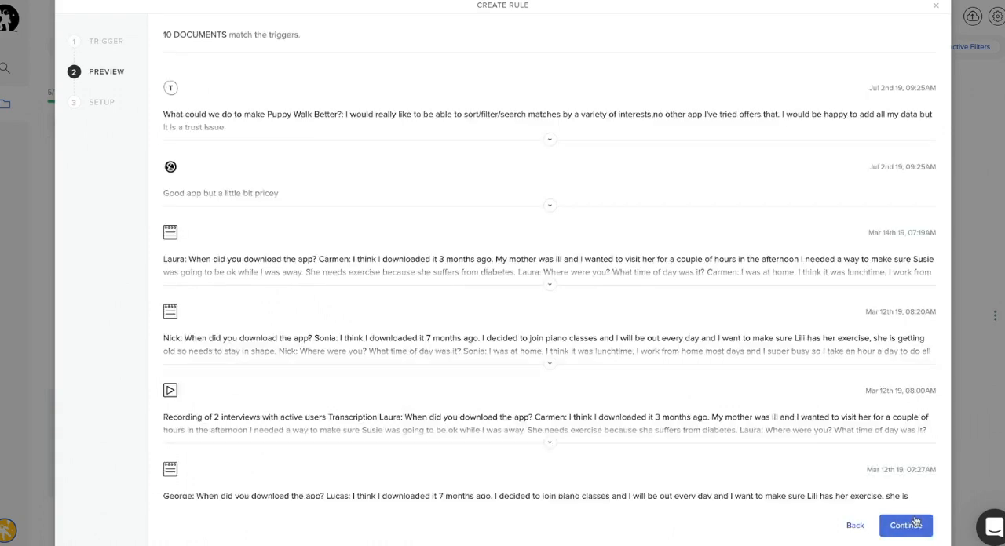
click(911, 525)
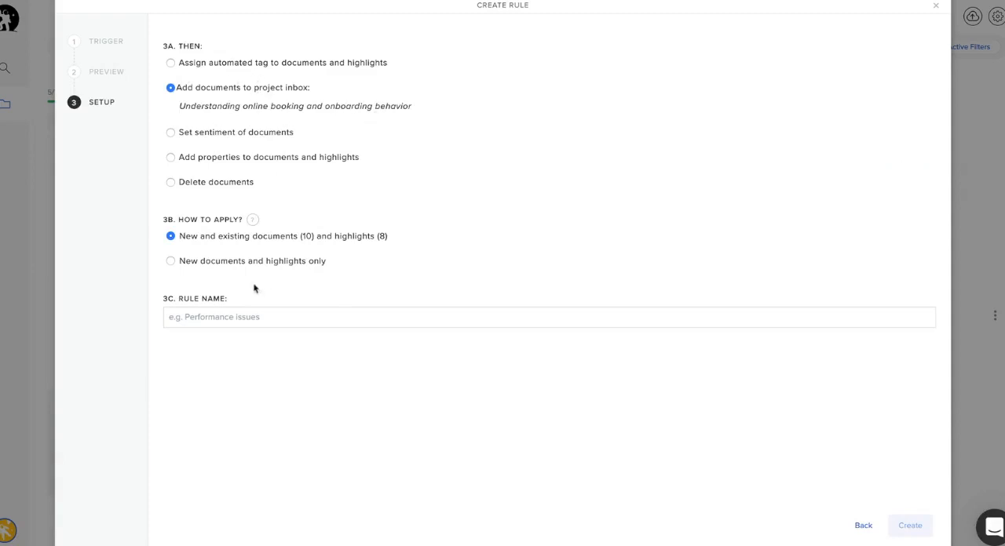
Step: Name the rule 'Tracking mentions of app' and create it
text(Tracking mentions of app)
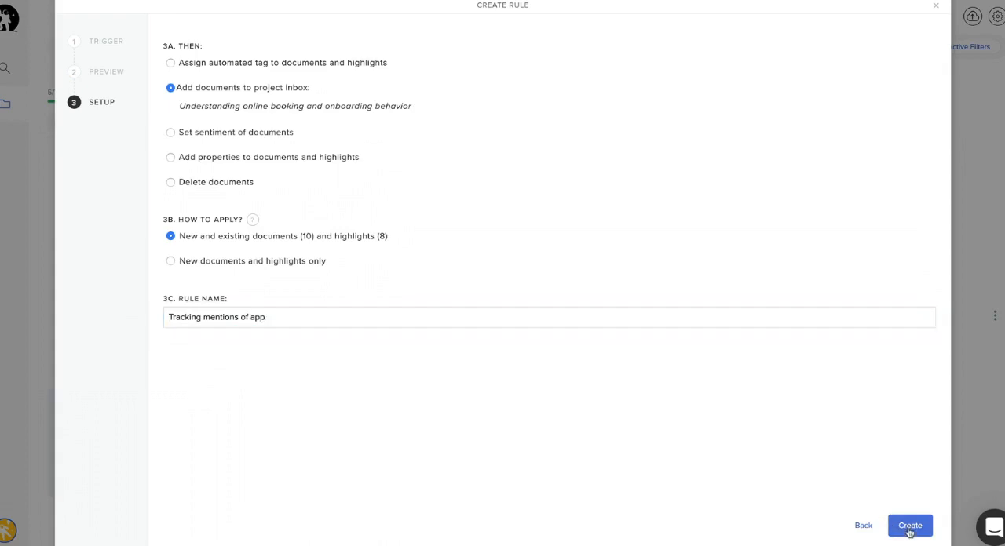
click(911, 524)
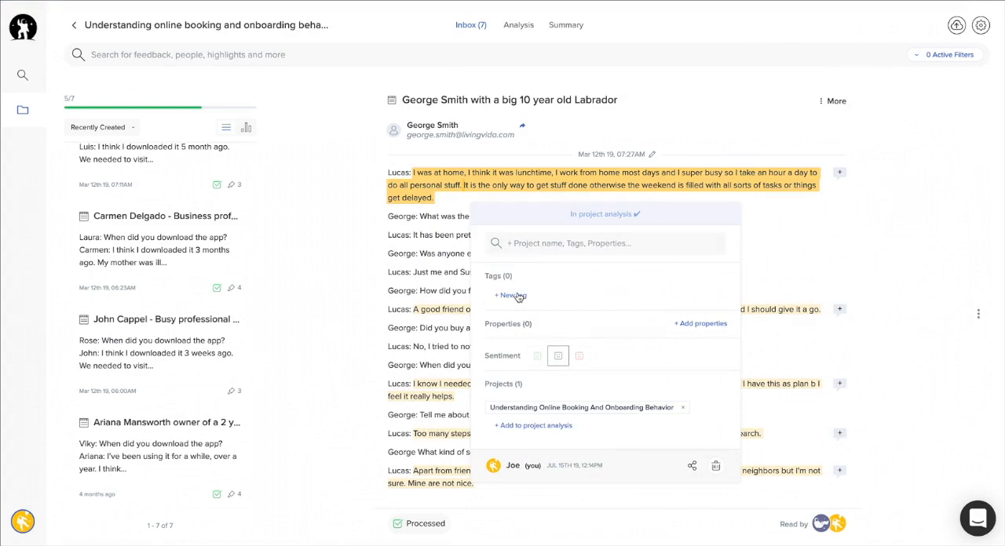
Step: Tag the work-from-home highlight with the LONG ONBOARDING tag
click(507, 295)
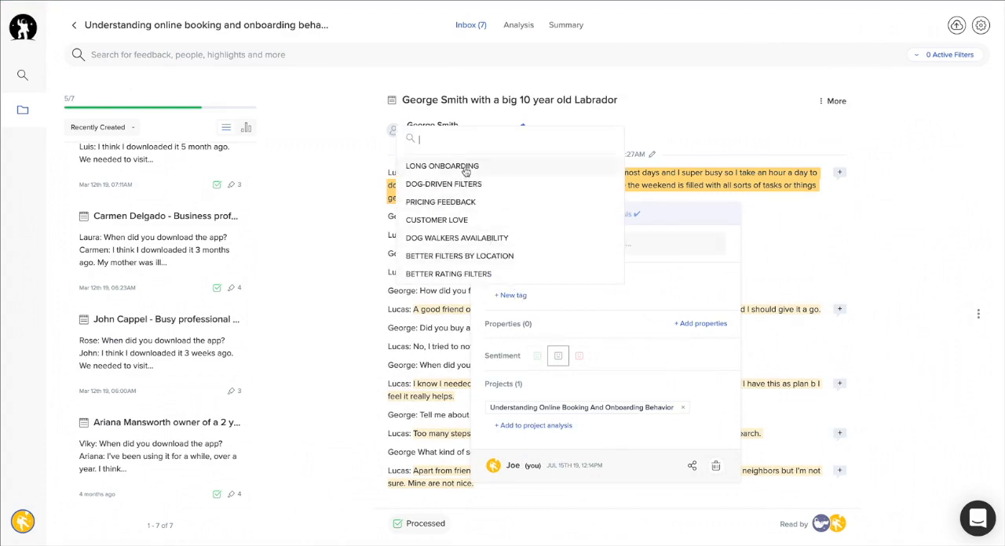
click(439, 166)
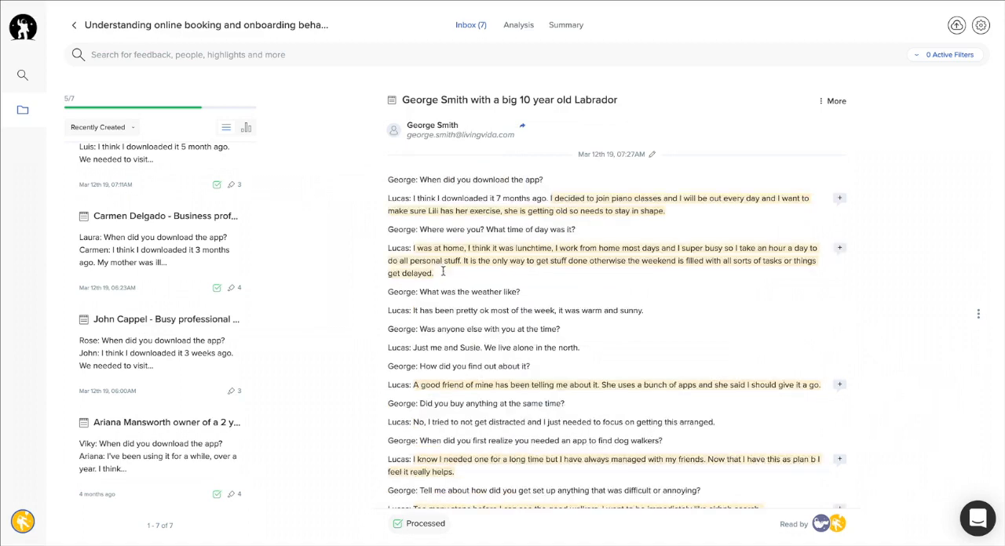
mouse_move(518, 25)
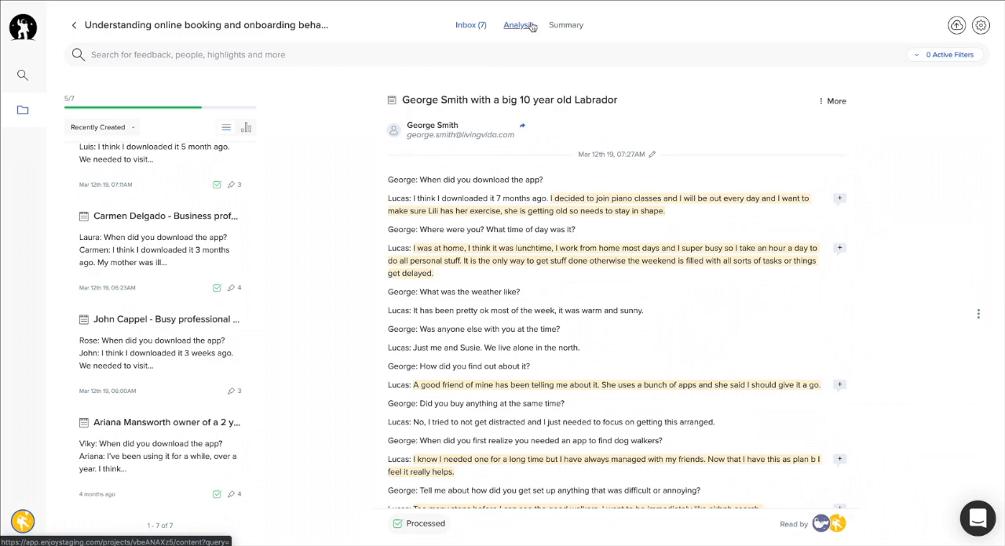
Step: On the Analysis board, expand Ungrouped, view Dog Driven Filters, and recolour Trust and Triggers purple
click(517, 25)
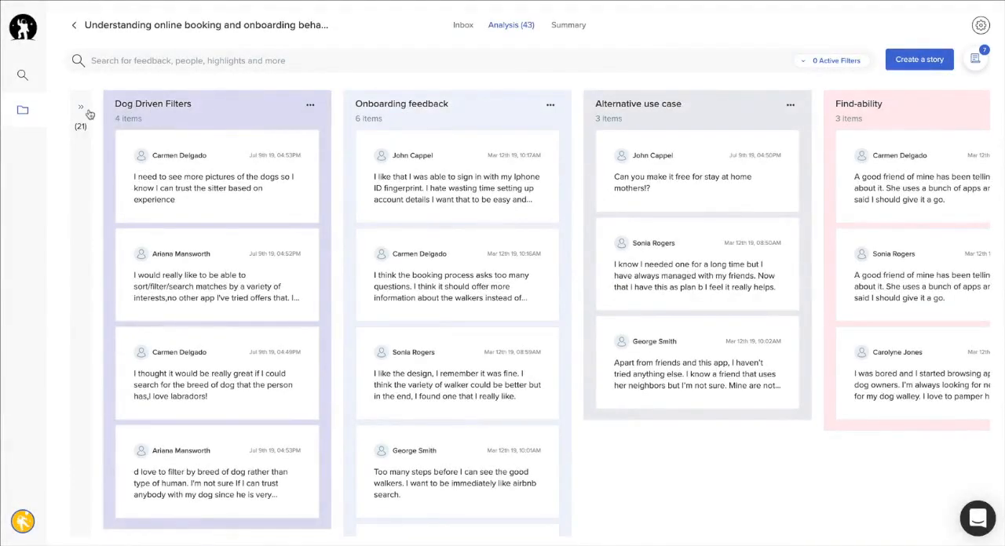
click(82, 107)
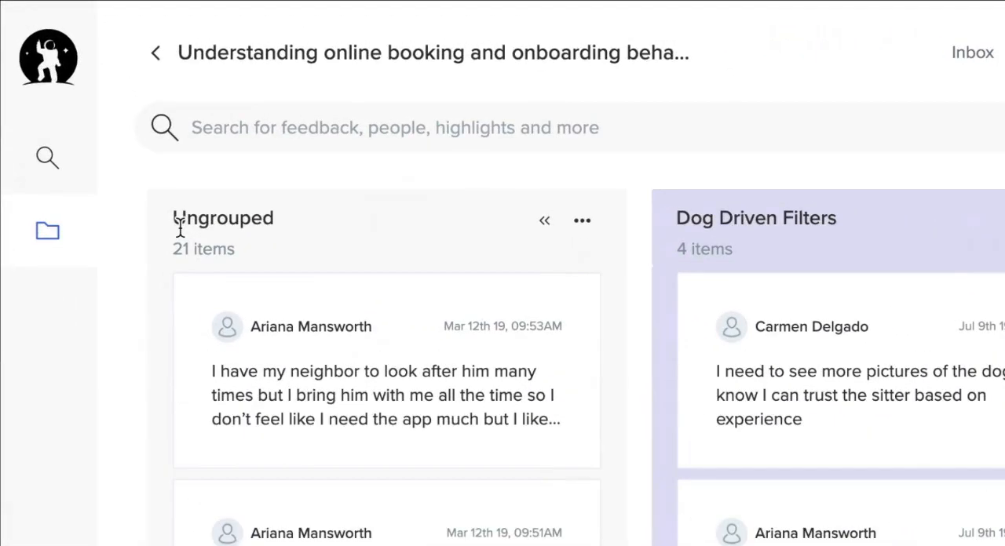
mouse_move(330, 235)
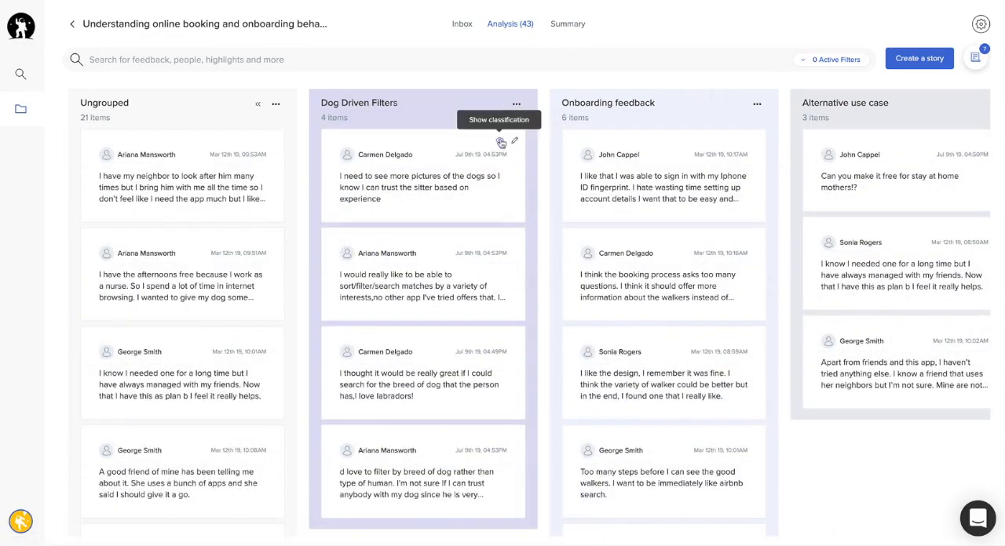
click(499, 142)
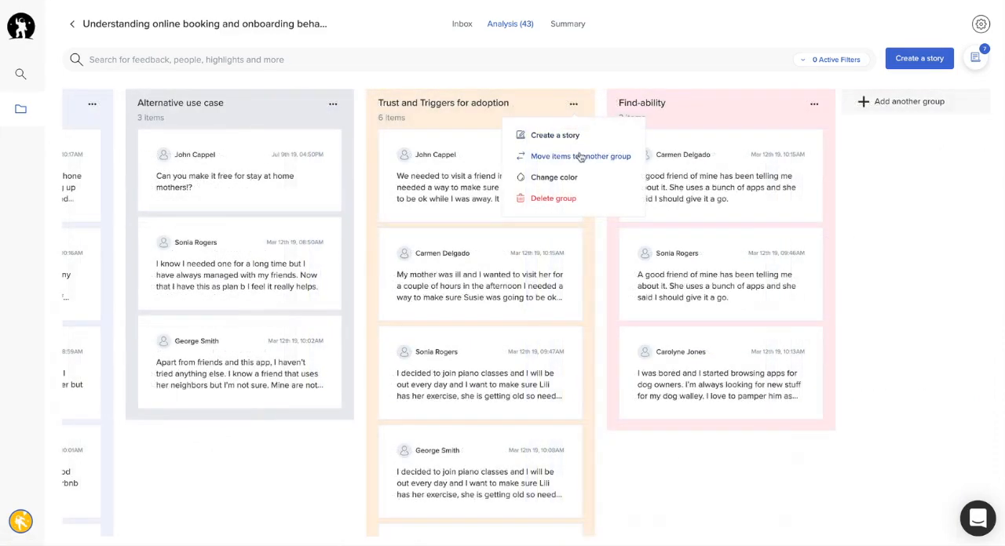
mouse_move(584, 179)
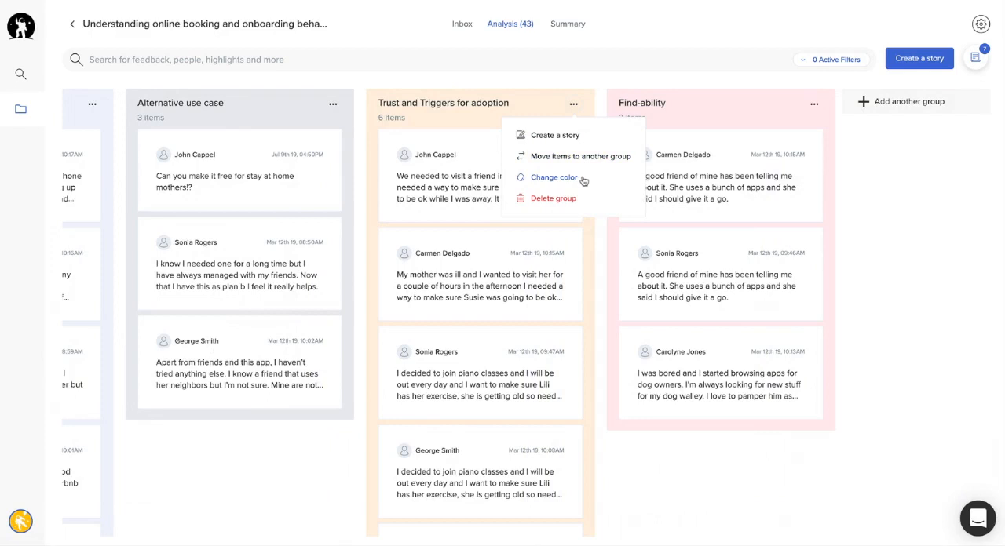
click(552, 178)
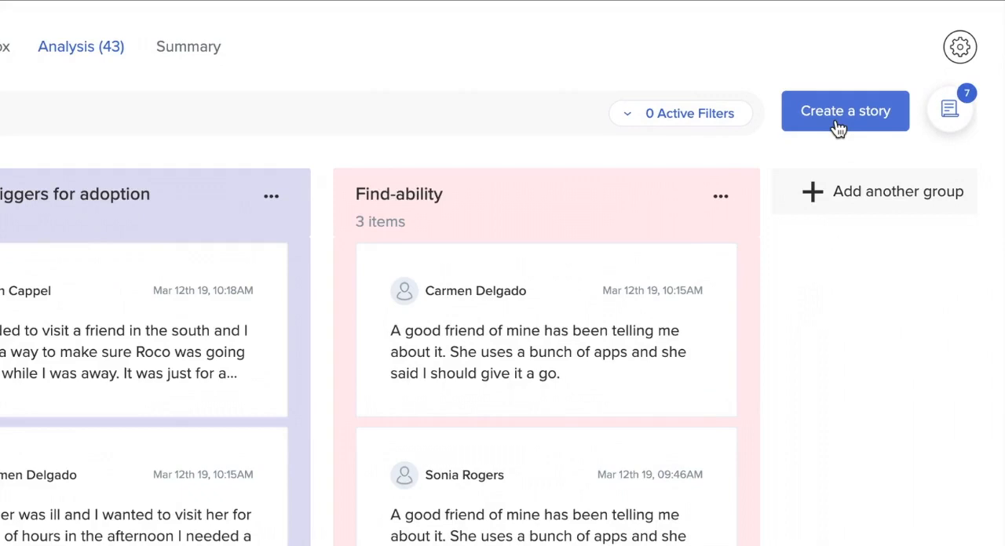
Step: Draft the 'Booking triggers' story with labels and attach two selected highlights
click(845, 110)
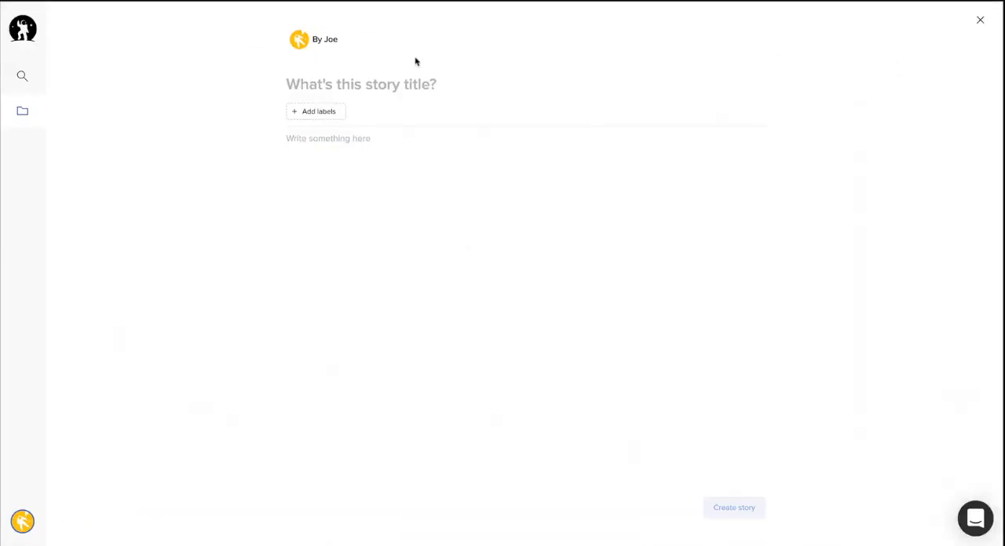
text(Booking triggers)
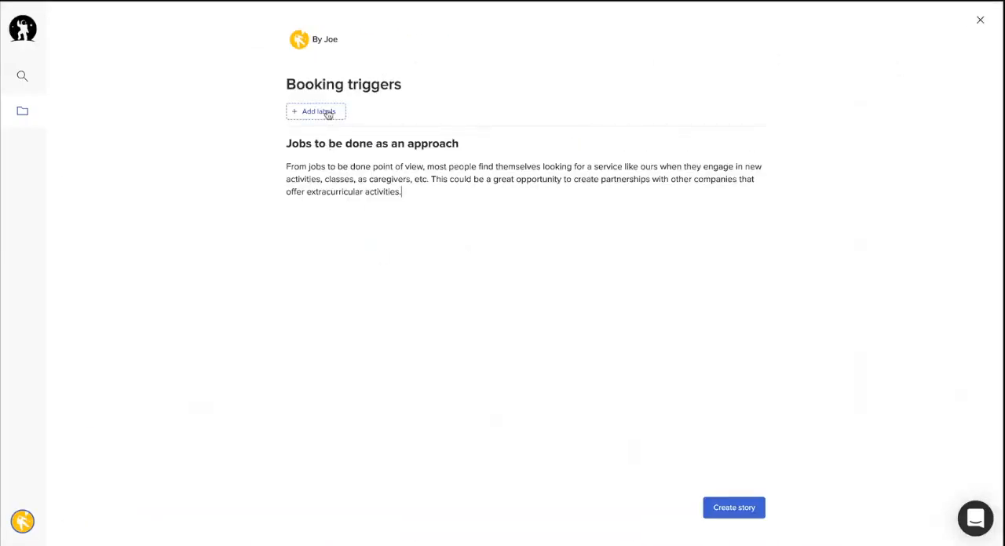
click(317, 110)
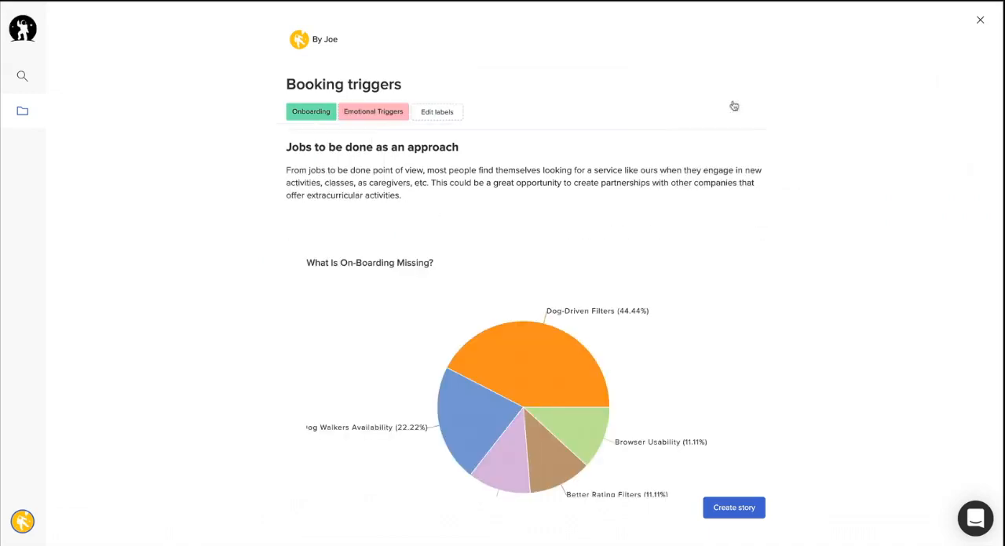
click(734, 507)
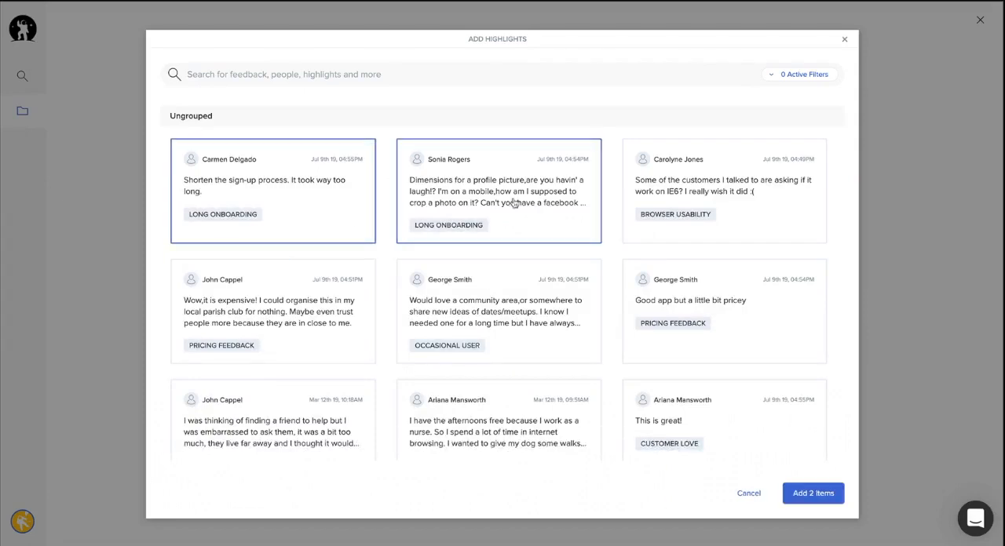
click(815, 493)
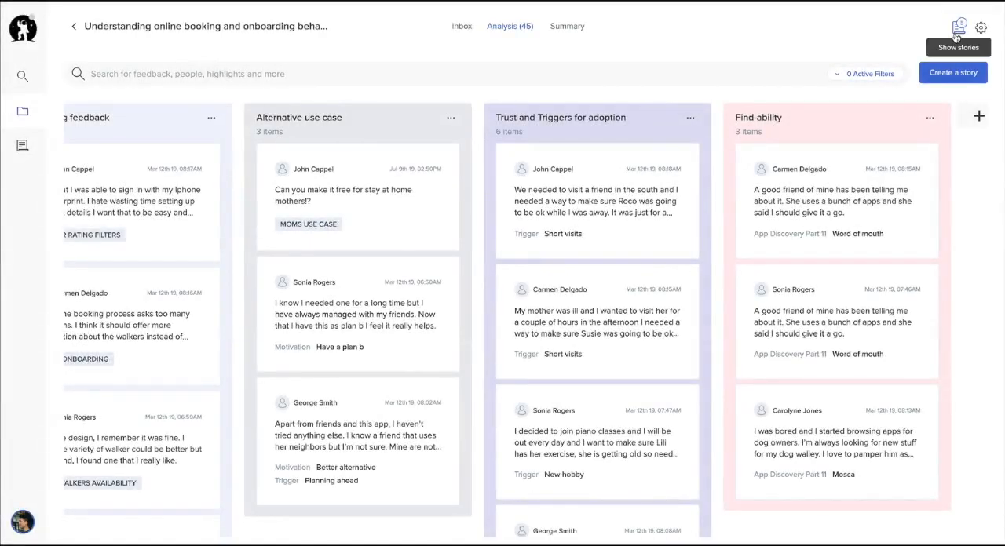
Step: Read the Building trust and Dog-driven filters stories, then go to the full Stories library
click(958, 25)
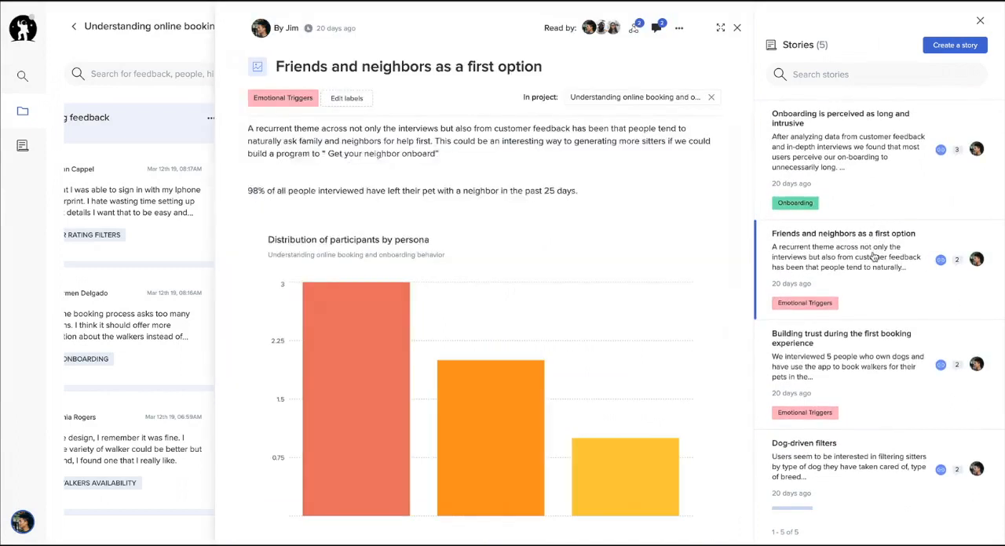
click(842, 337)
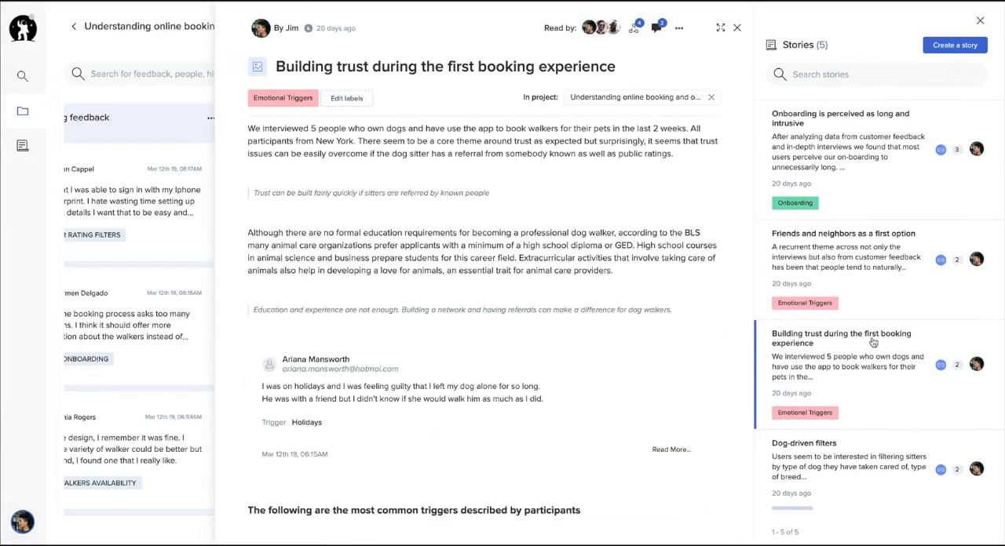
click(804, 443)
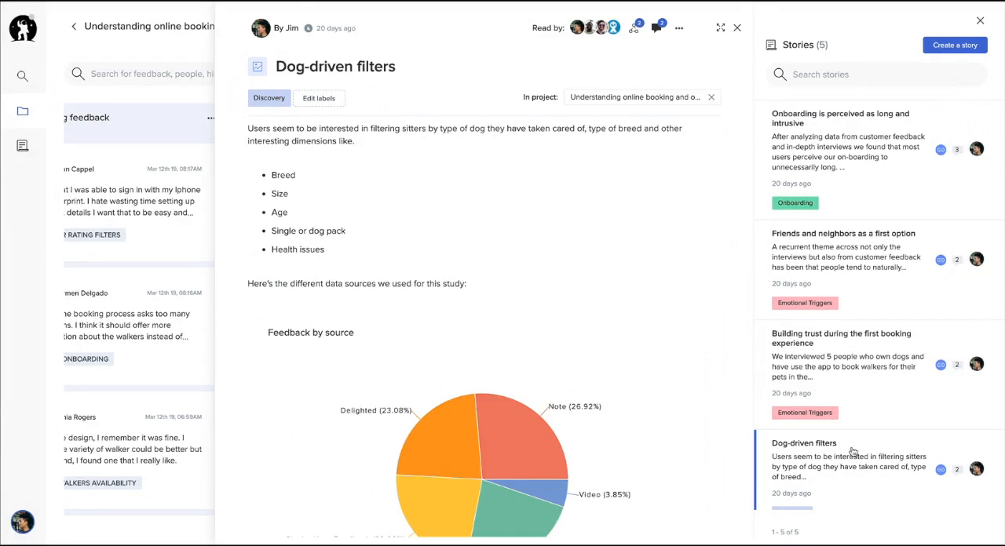
click(848, 118)
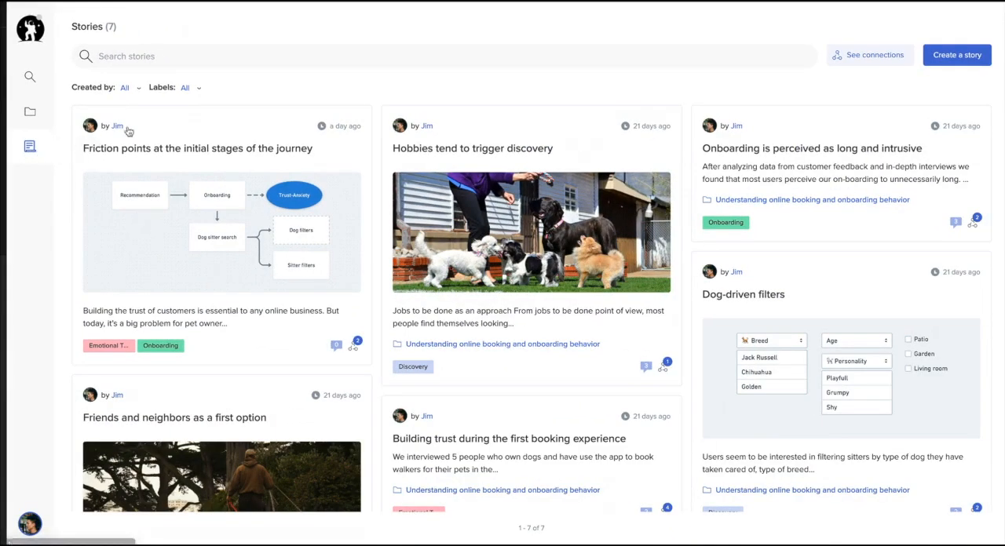
Step: Filter stories by Onboarding, limit to one creator, clear the label, and open Understanding online booking
scroll(down, 3)
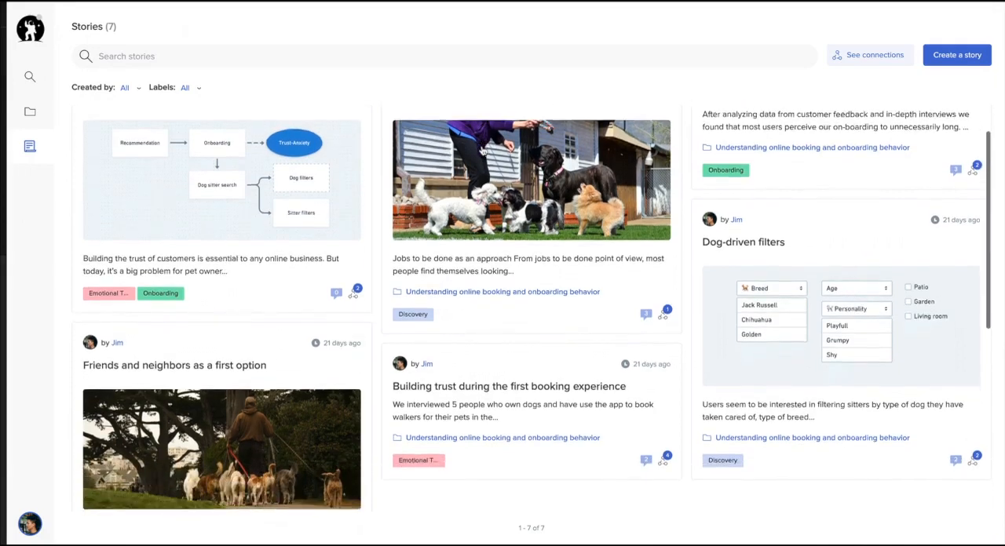
scroll(down, 3)
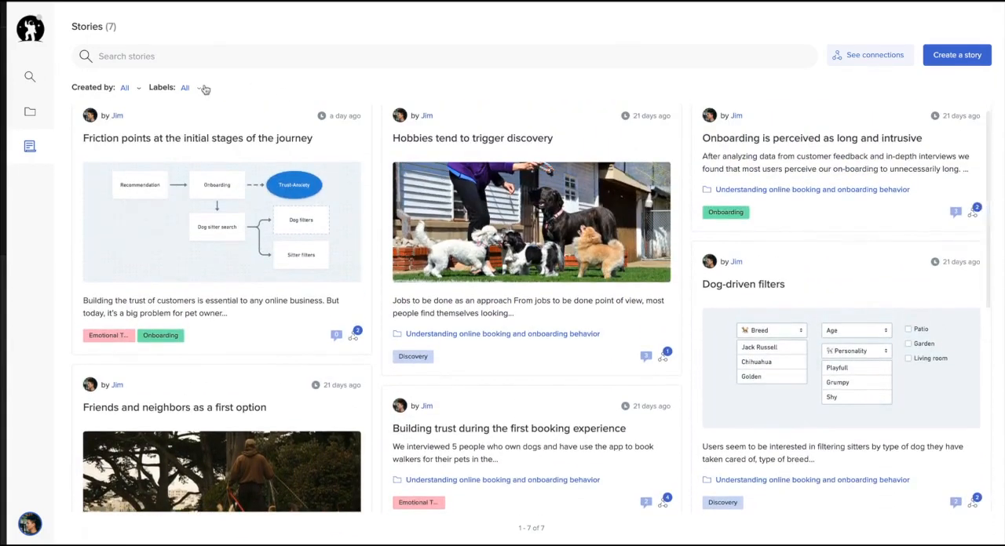
click(204, 88)
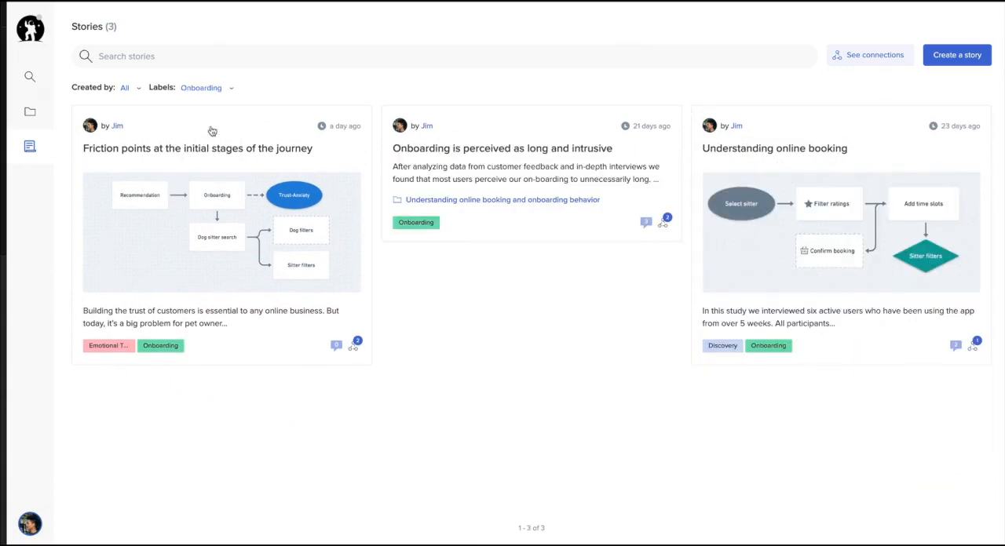
click(126, 88)
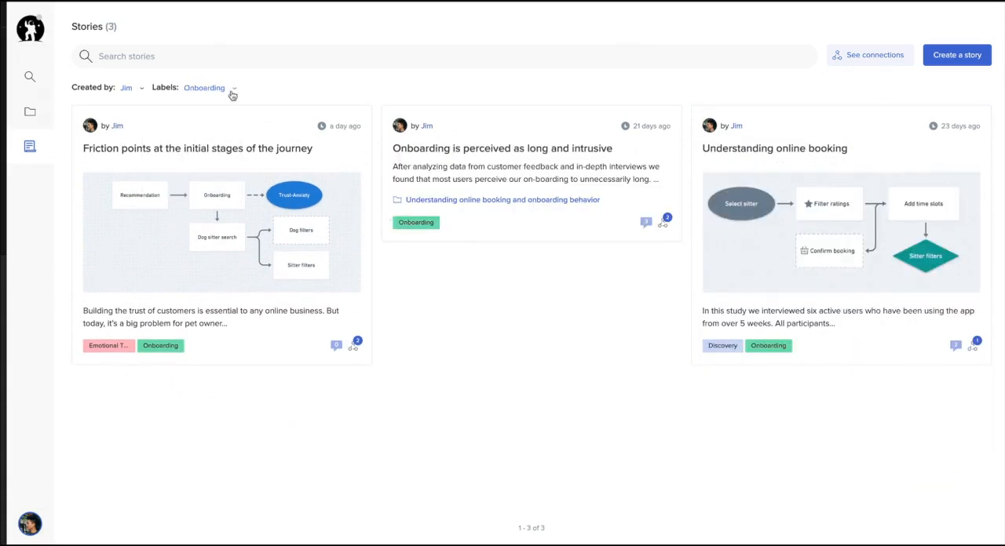
click(230, 88)
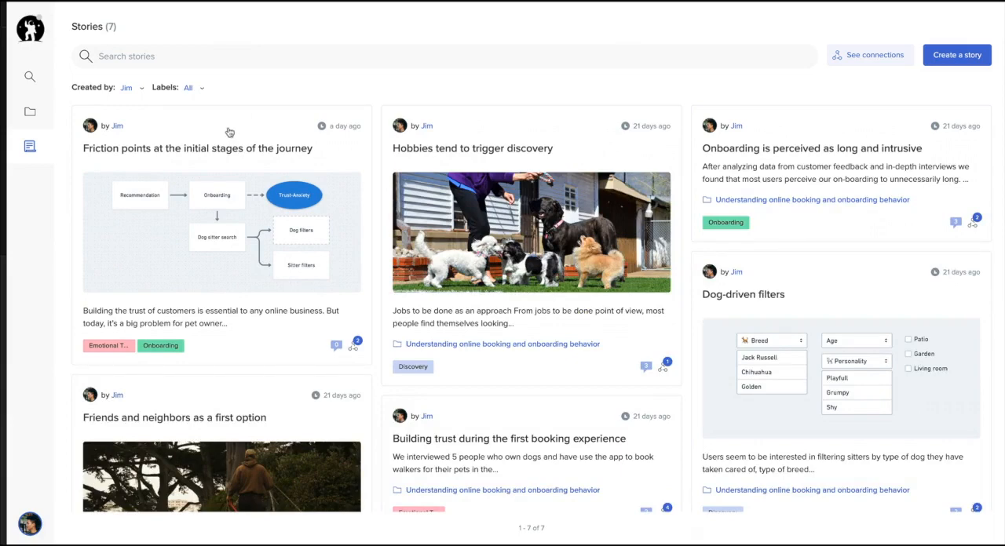
click(198, 148)
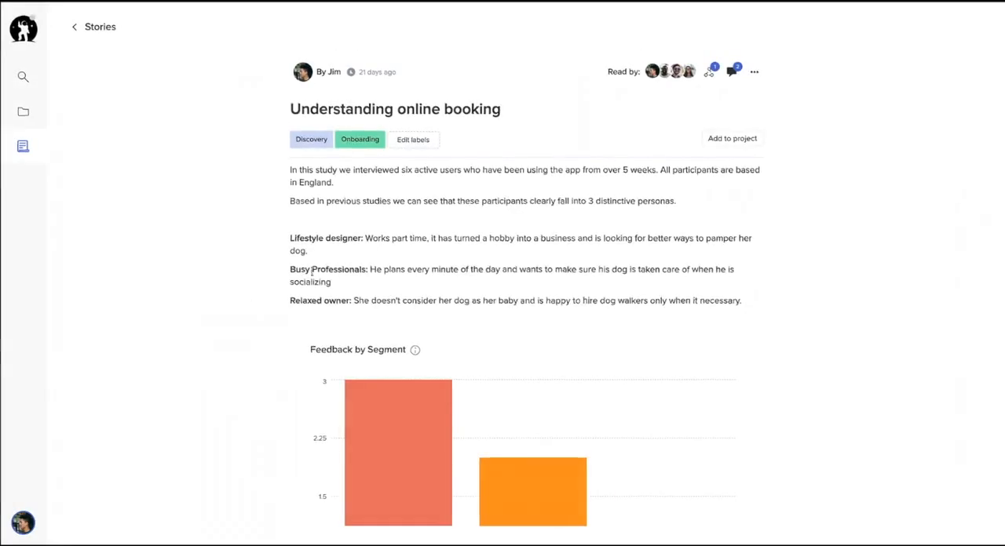
mouse_move(713, 73)
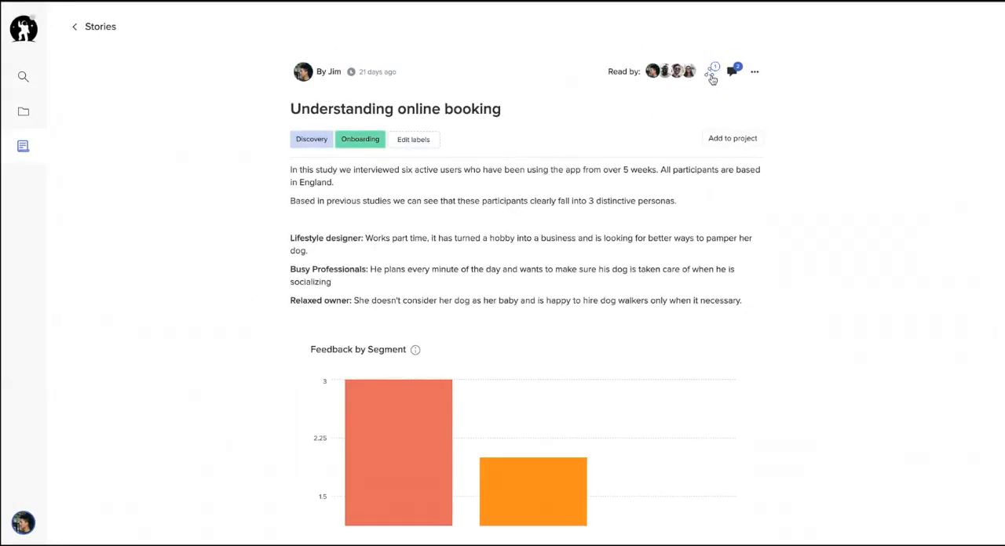
Step: Show the story's connected stories, then display the connection graph of all seven stories
click(716, 71)
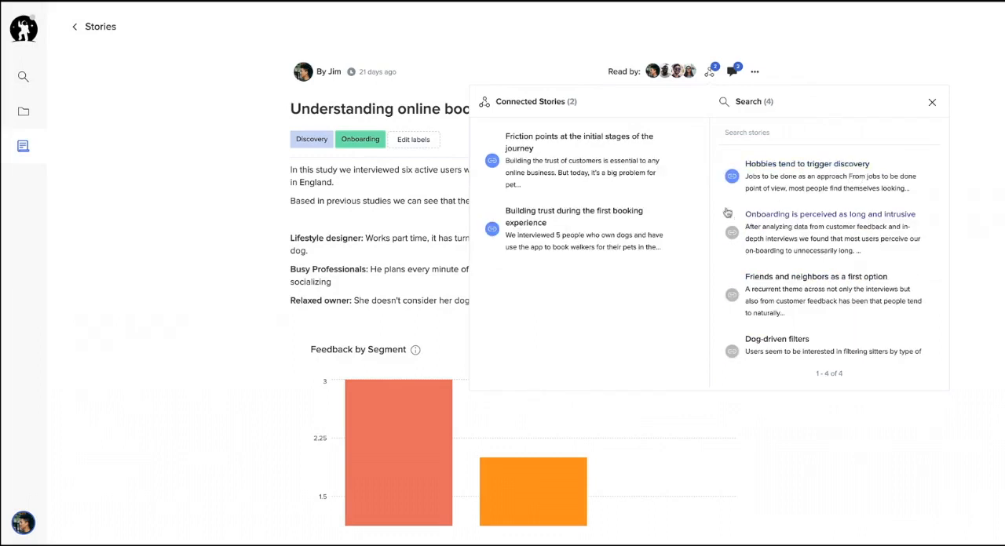
click(94, 25)
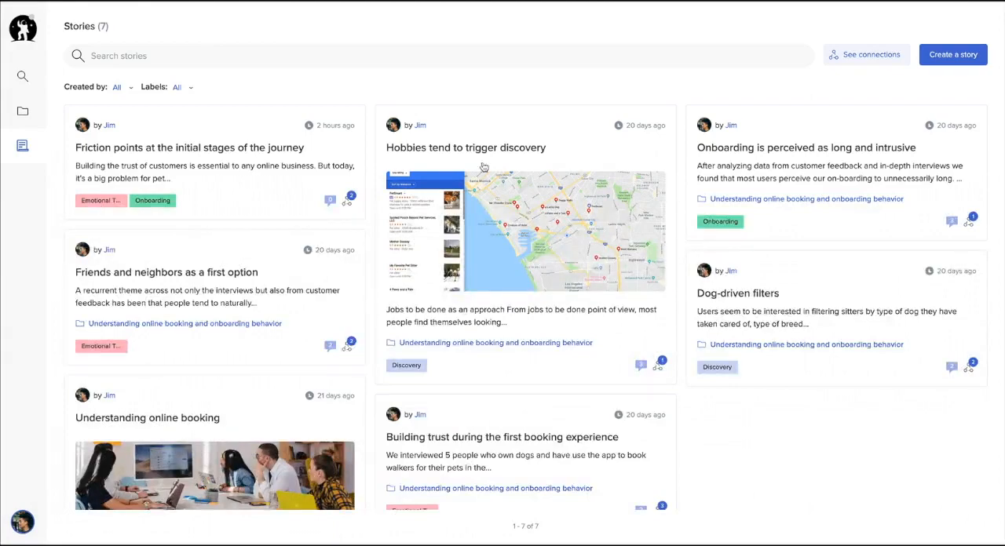
click(867, 53)
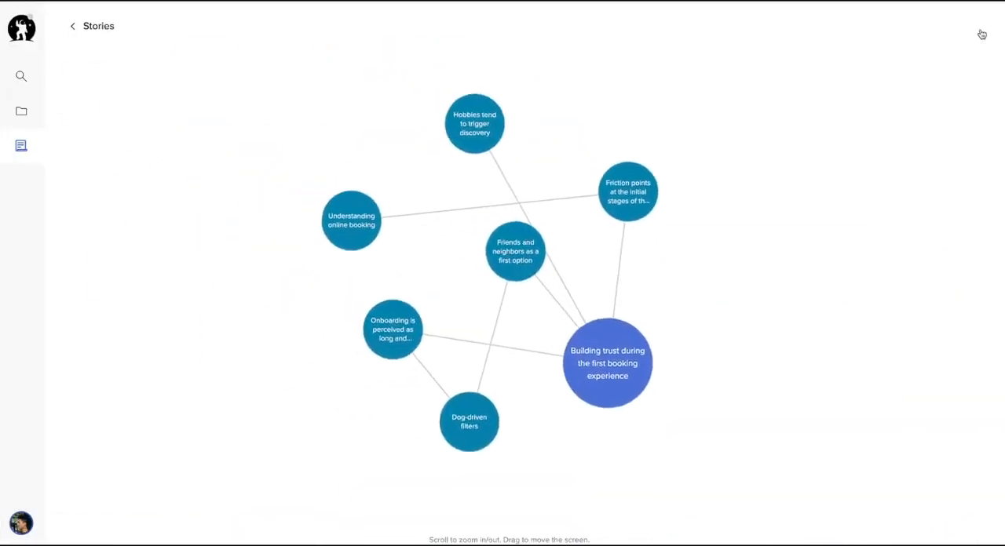